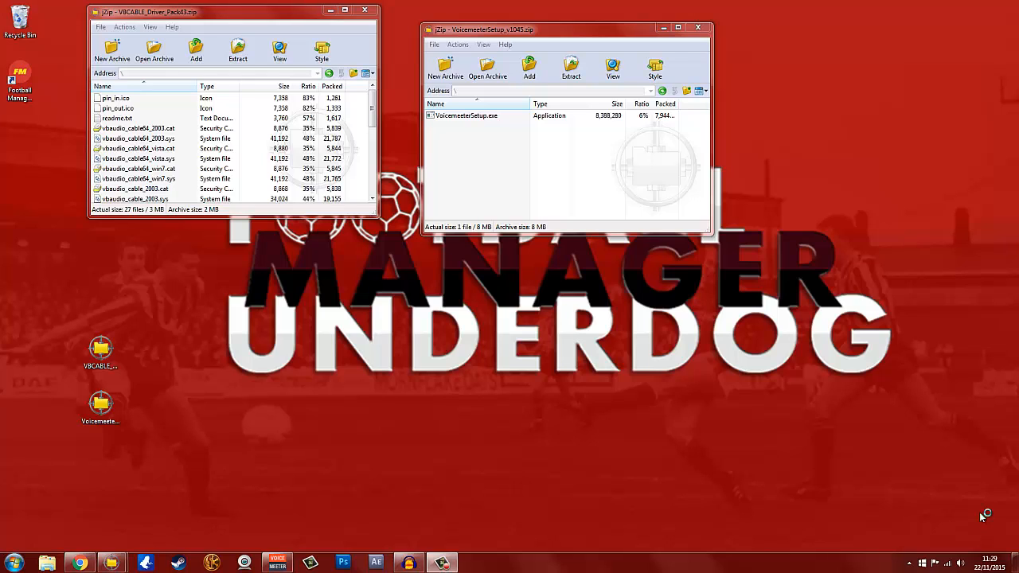
{"action": "mouse_move", "coordinate": [981, 517]}
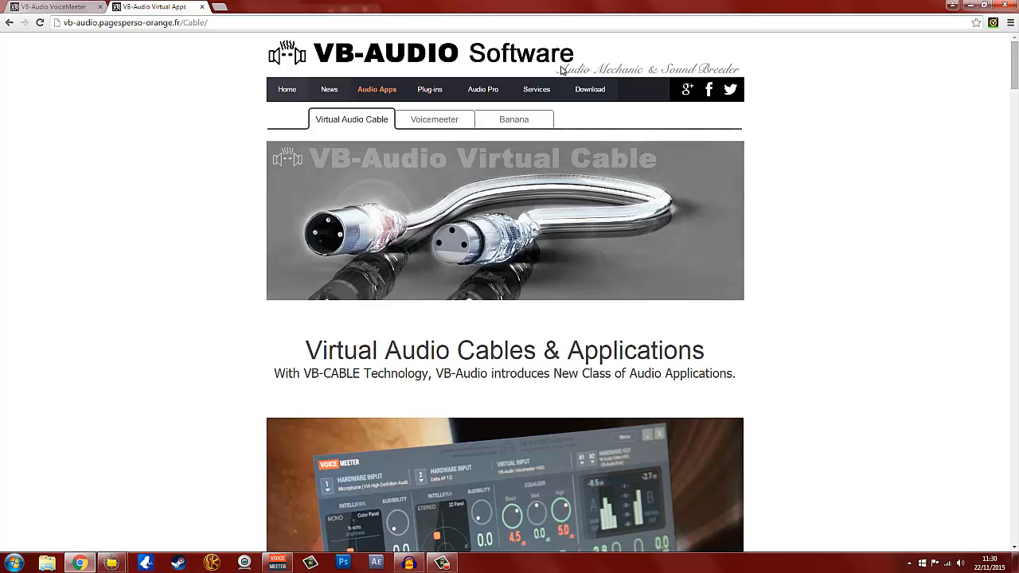
{"action": "mouse_move", "coordinate": [681, 328]}
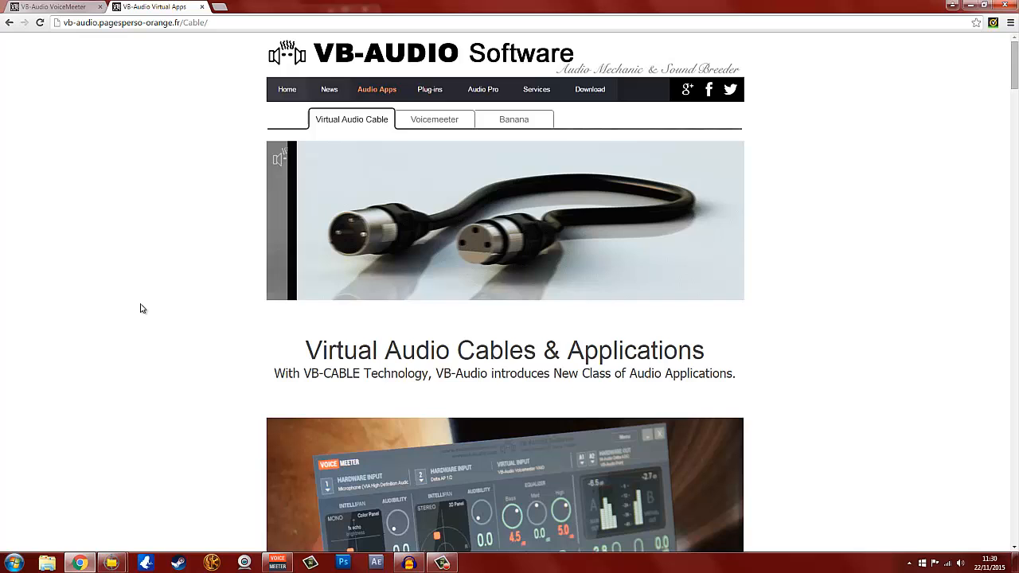
- Scroll down the VB-Audio Virtual Audio Cable page in Chrome
{"action": "scroll", "scroll_direction": "down", "scroll_amount": 3}
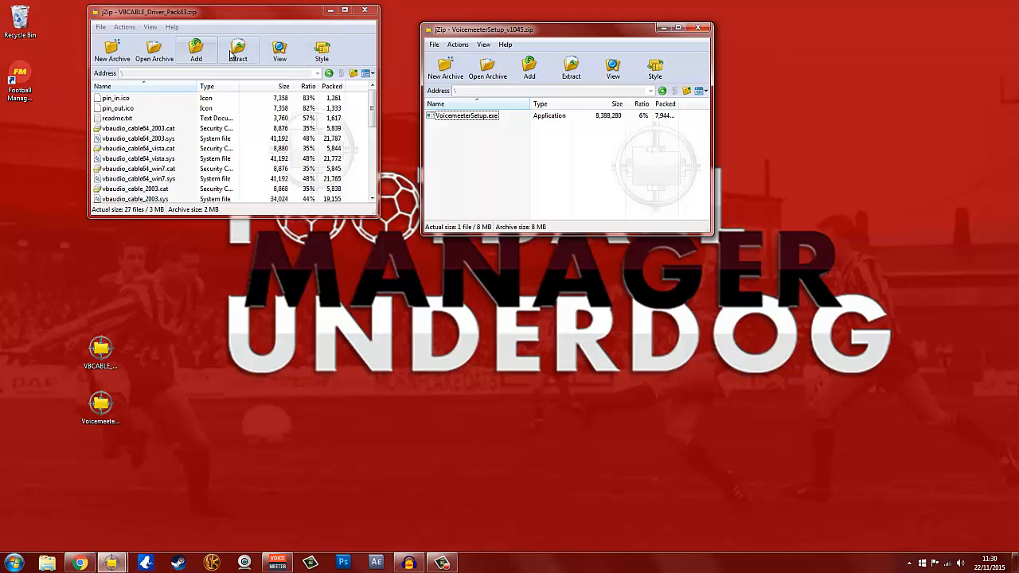
- Extract the VBCABLE_Driver_Pack43 archive to the Desktop and close its 7-Zip window
{"action": "left_click", "coordinate": [239, 49]}
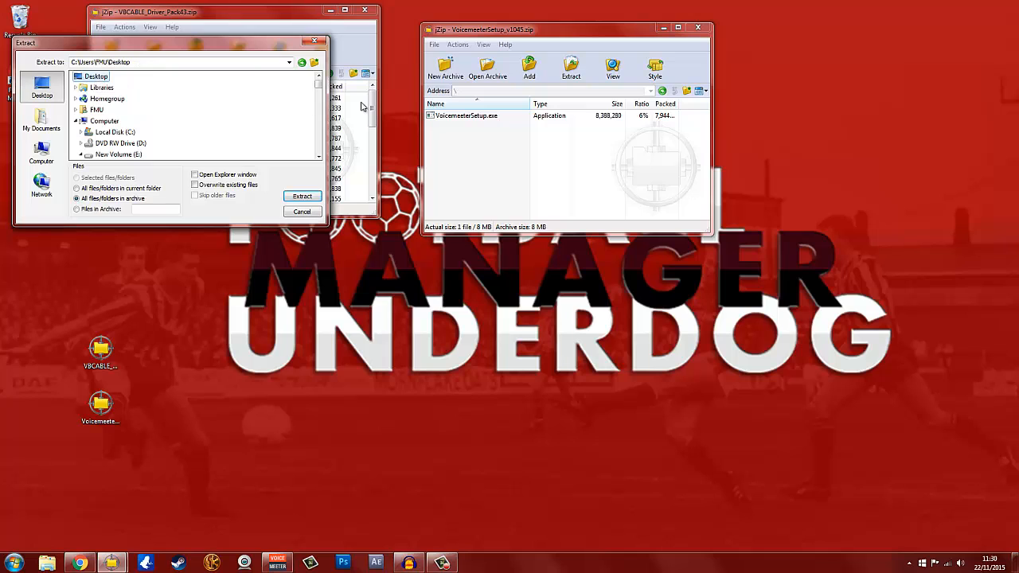
{"action": "scroll", "scroll_direction": "down", "scroll_amount": 3}
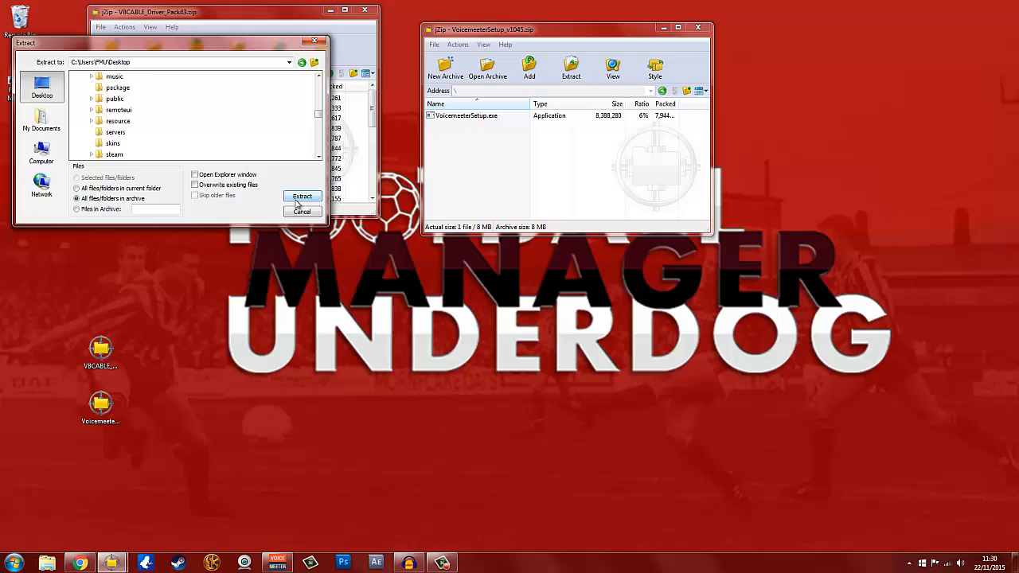
{"action": "left_click", "coordinate": [303, 198]}
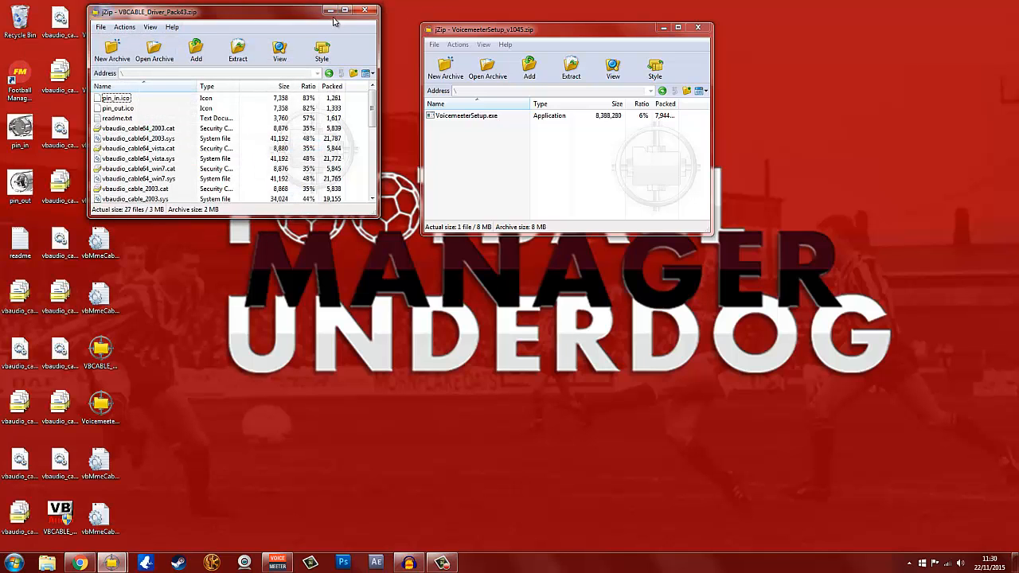
{"action": "left_click", "coordinate": [366, 10]}
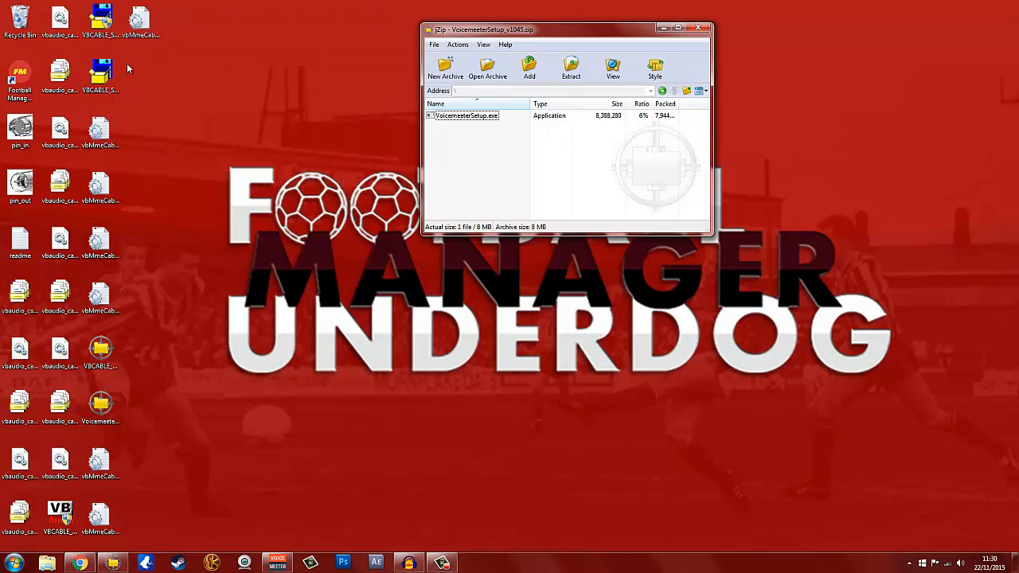
{"action": "mouse_move", "coordinate": [96, 19]}
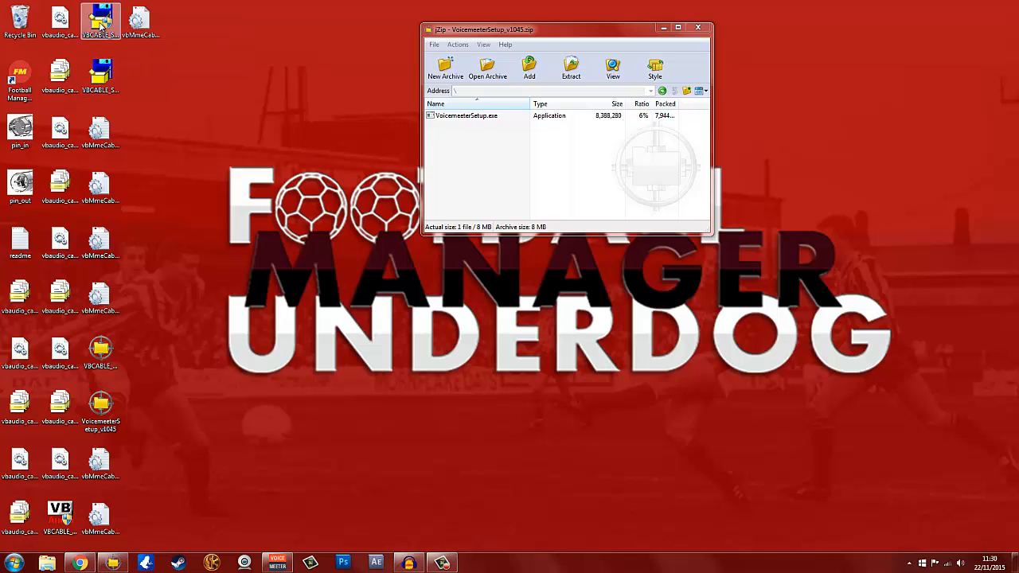
{"action": "mouse_move", "coordinate": [96, 22]}
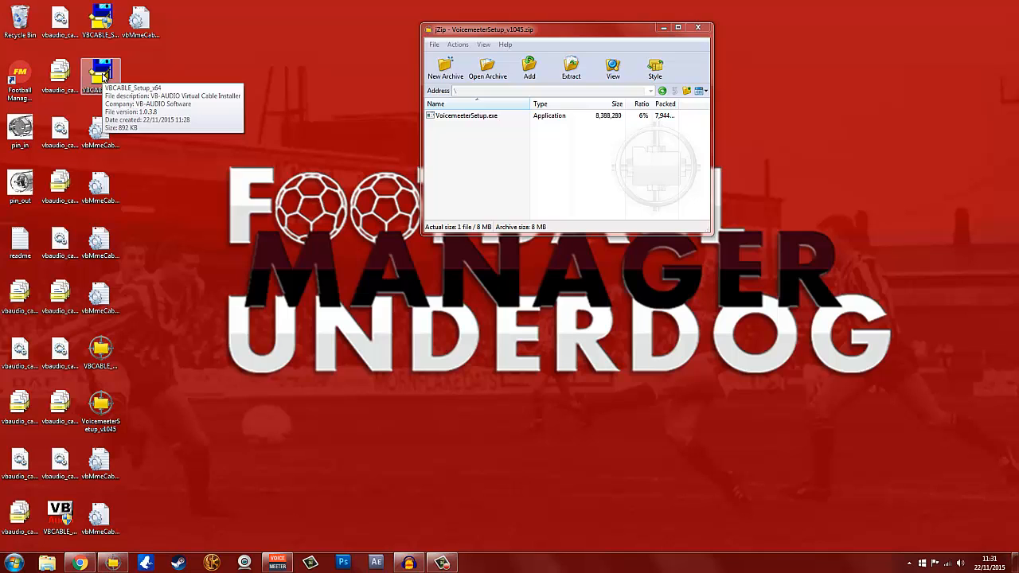
- Run VBCABLE_Setup_x64 from the desktop as administrator to install the driver
{"action": "right_click", "coordinate": [95, 77]}
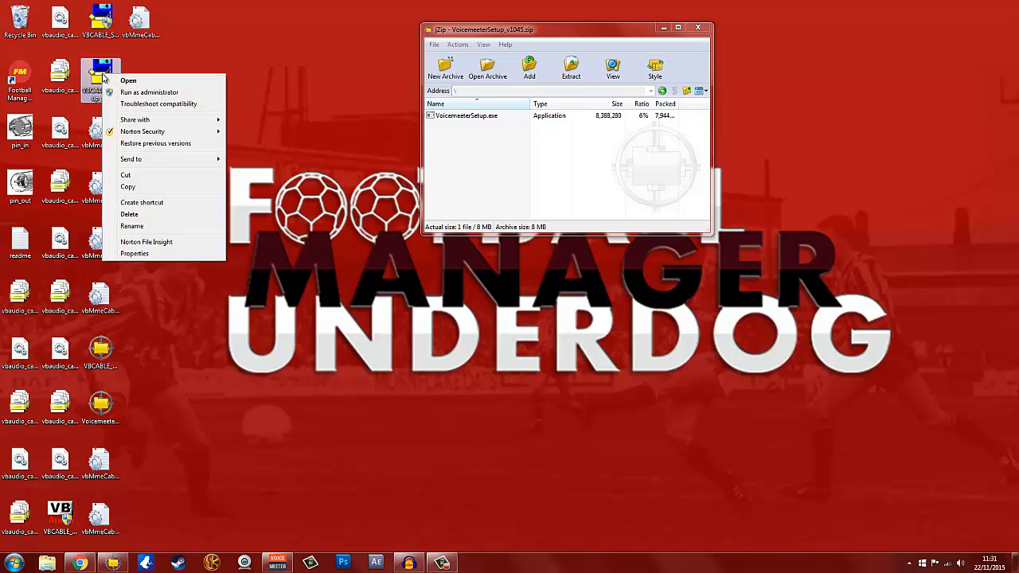
{"action": "left_click", "coordinate": [522, 200]}
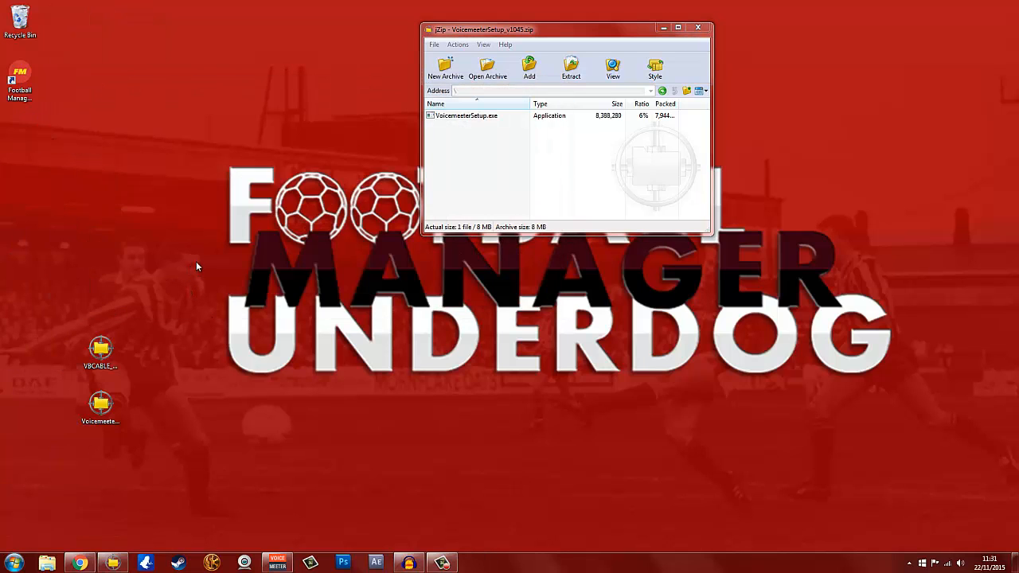
{"action": "mouse_move", "coordinate": [102, 350]}
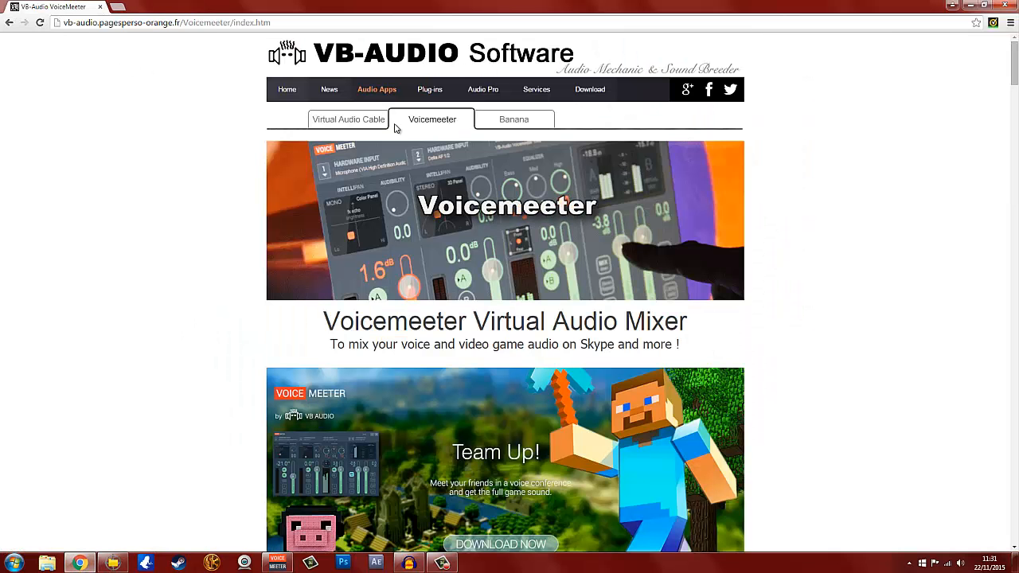
- Scroll down the Voicemeeter Virtual Audio Mixer page in Chrome
{"action": "scroll", "scroll_direction": "down", "scroll_amount": 3}
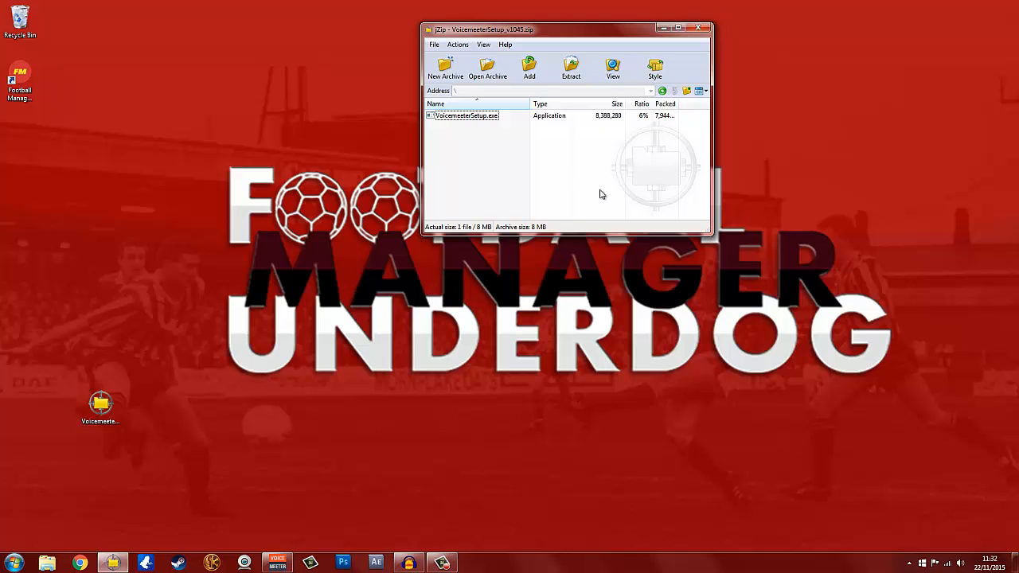
- Launch VoicemeeterSetup.exe from the archive, accept the security warning, and close 7-Zip
{"action": "left_click", "coordinate": [464, 115]}
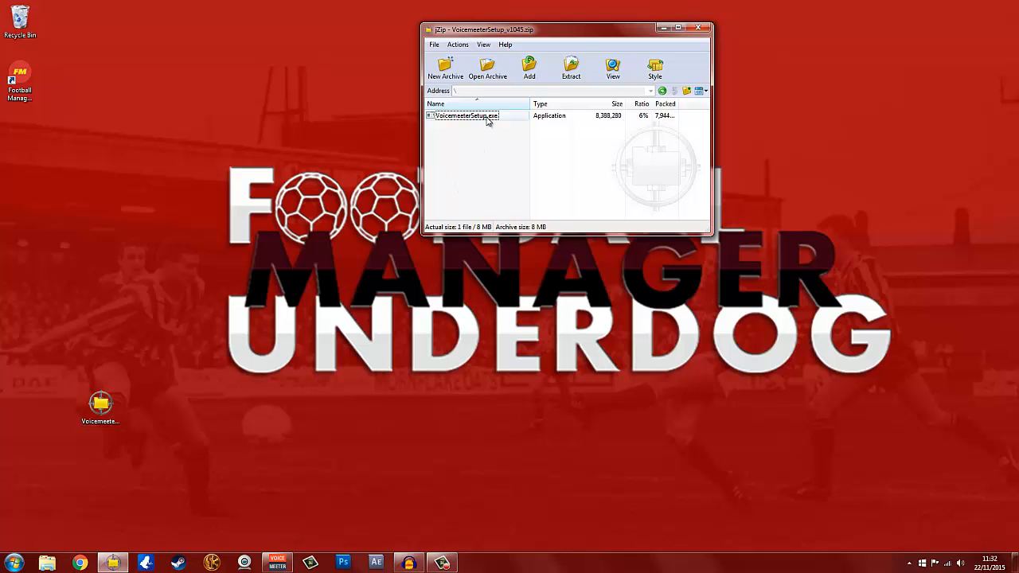
{"action": "double_click", "coordinate": [465, 115]}
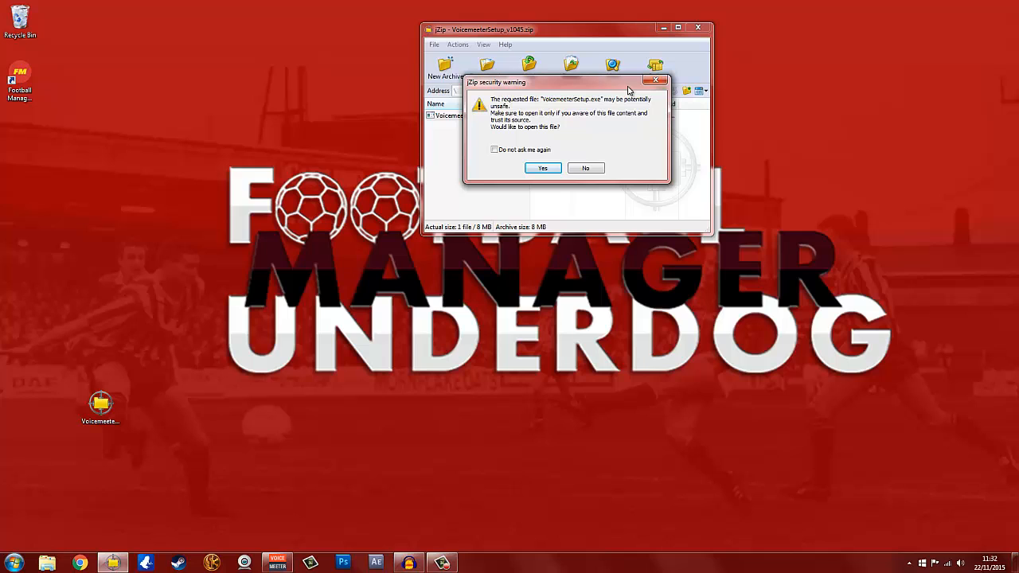
{"action": "mouse_move", "coordinate": [541, 169]}
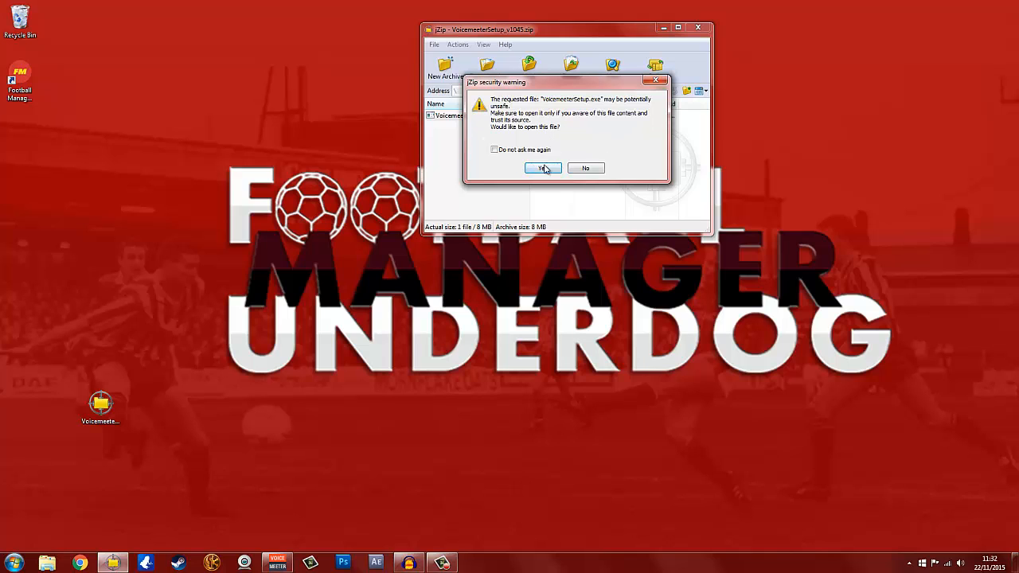
{"action": "left_click", "coordinate": [541, 169]}
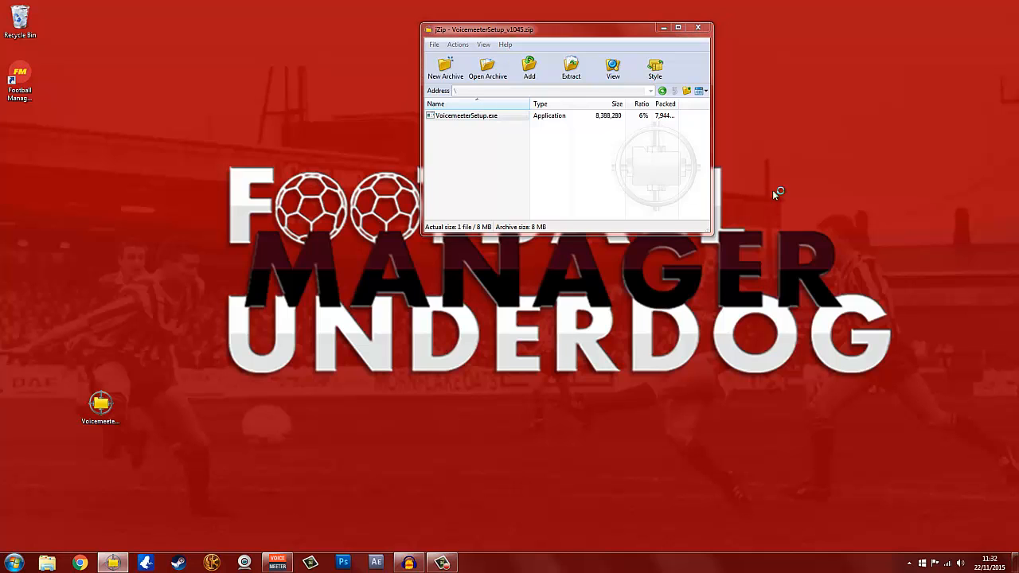
{"action": "double_click", "coordinate": [468, 115]}
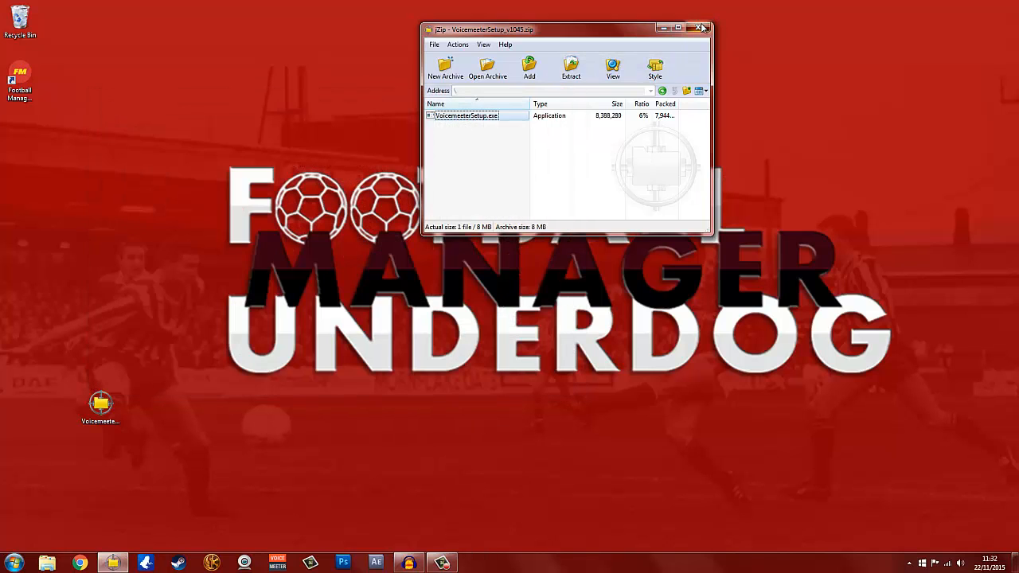
{"action": "left_click", "coordinate": [699, 28]}
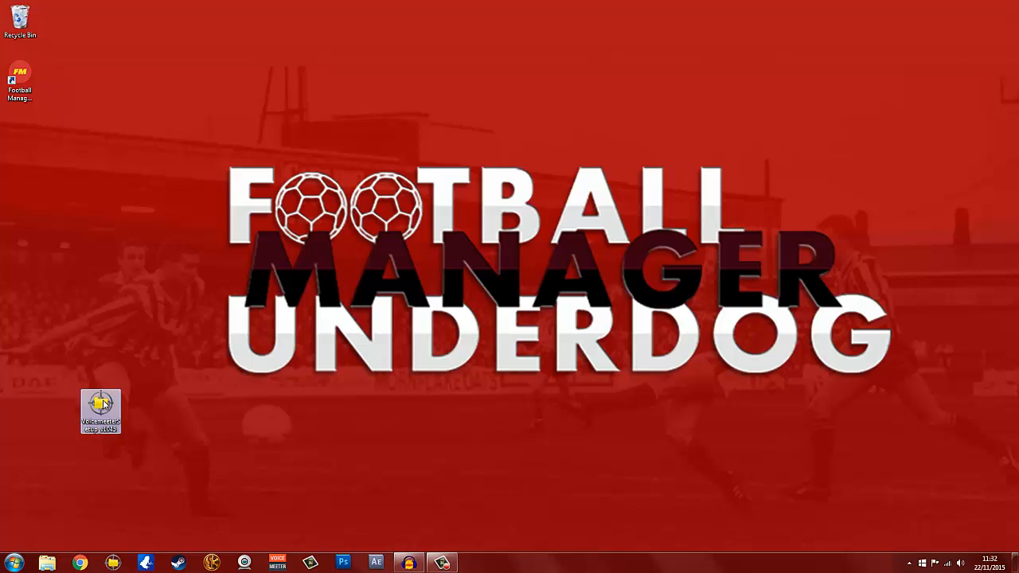
- Start Voicemeeter, set Hardware Input 1 to the microphone and output A1 to the VB-Audio cable
{"action": "double_click", "coordinate": [100, 407]}
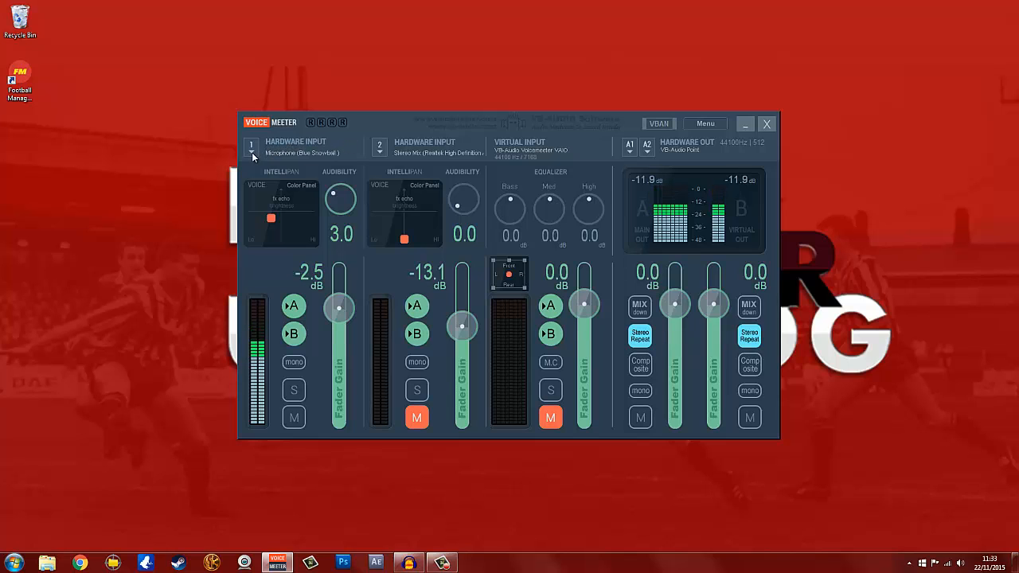
{"action": "left_click", "coordinate": [252, 147]}
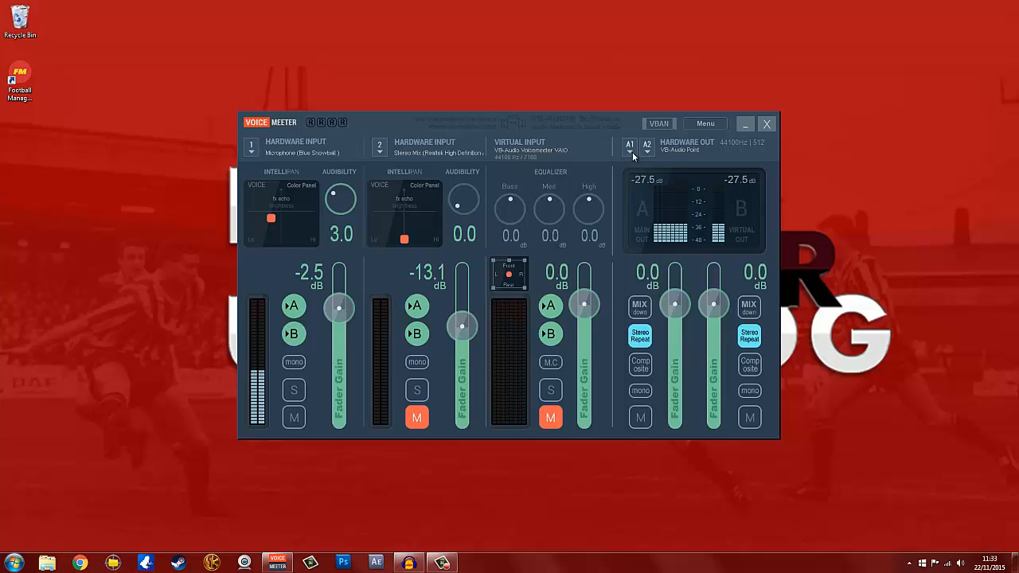
{"action": "left_click", "coordinate": [631, 146]}
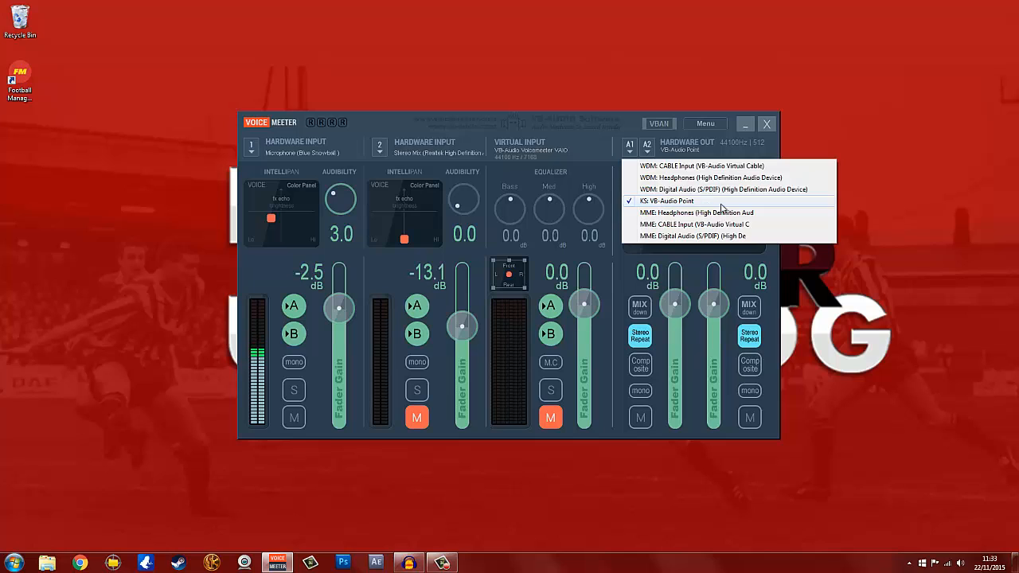
{"action": "mouse_move", "coordinate": [895, 328]}
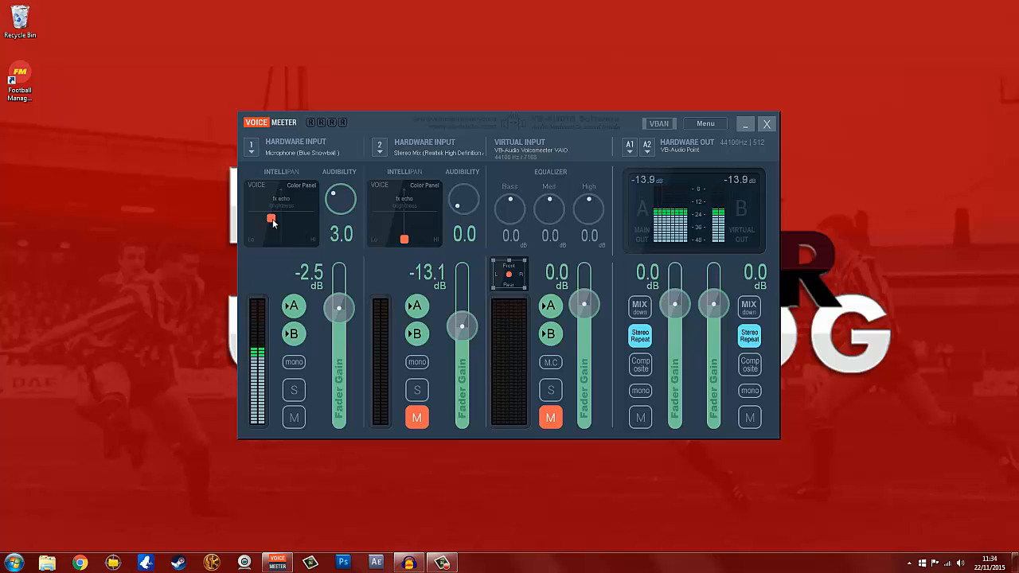
{"action": "left_click_drag", "start_coordinate": [272, 220], "coordinate": [305, 237]}
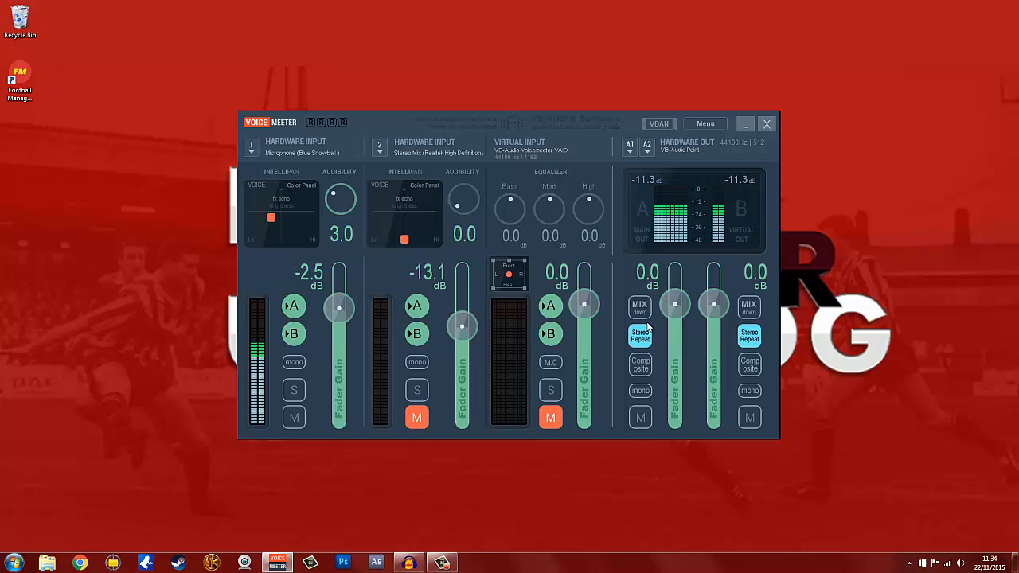
{"action": "mouse_move", "coordinate": [897, 311]}
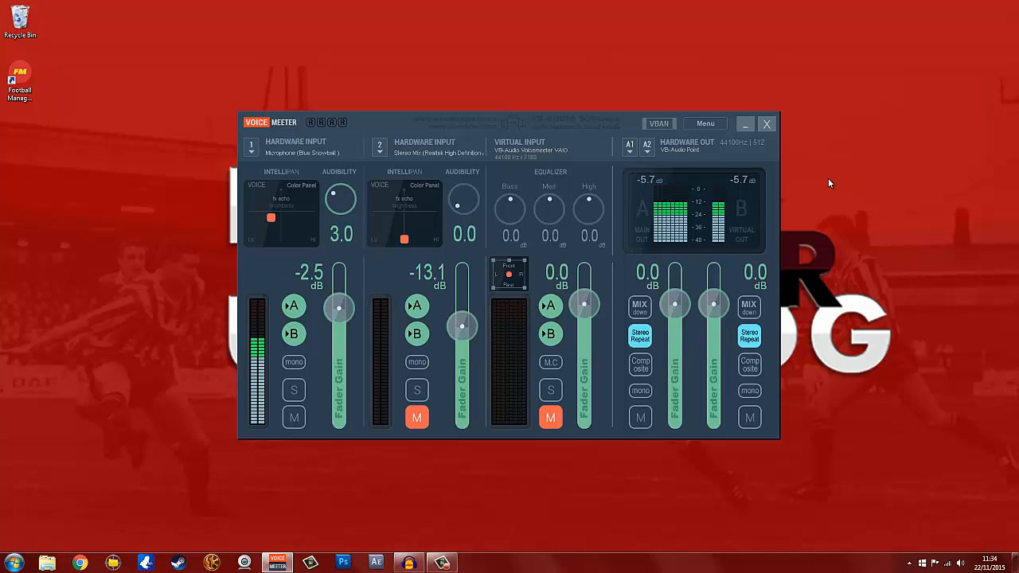
- Hide the Voicemeeter mixer and launch Audacity with a blank project
{"action": "left_click", "coordinate": [745, 124]}
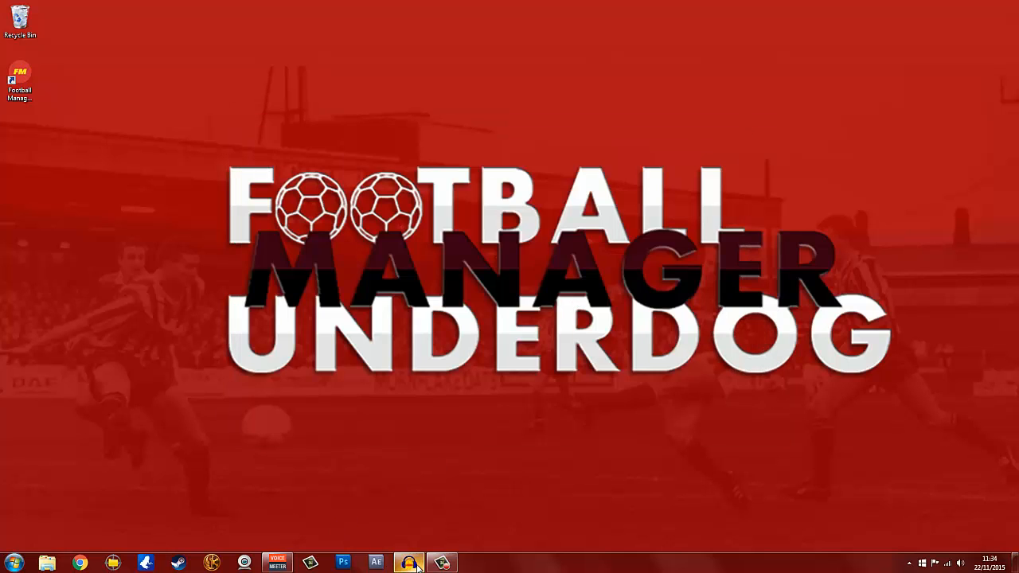
{"action": "left_click", "coordinate": [407, 562]}
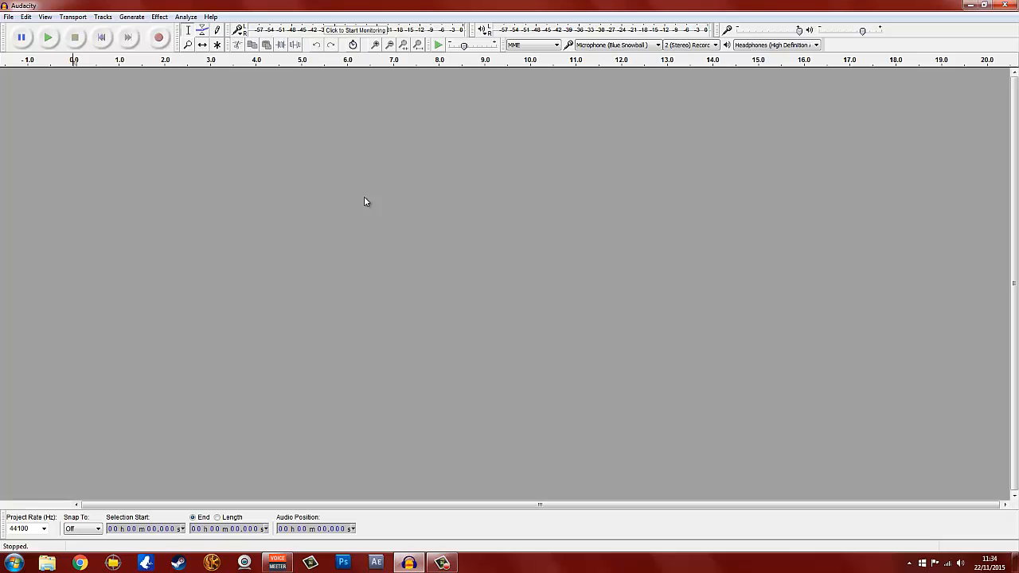
{"action": "mouse_move", "coordinate": [166, 81]}
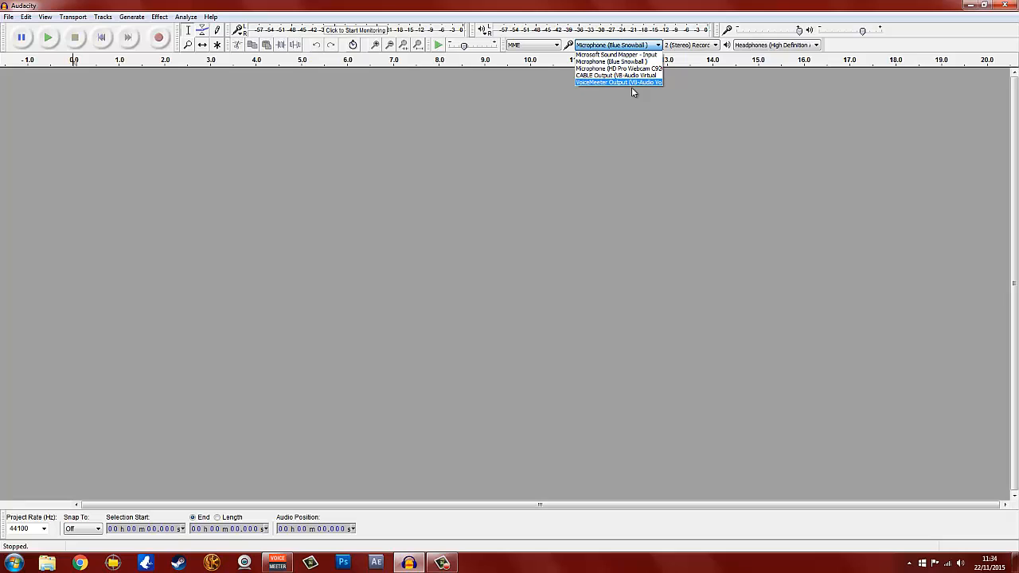
{"action": "mouse_move", "coordinate": [633, 88]}
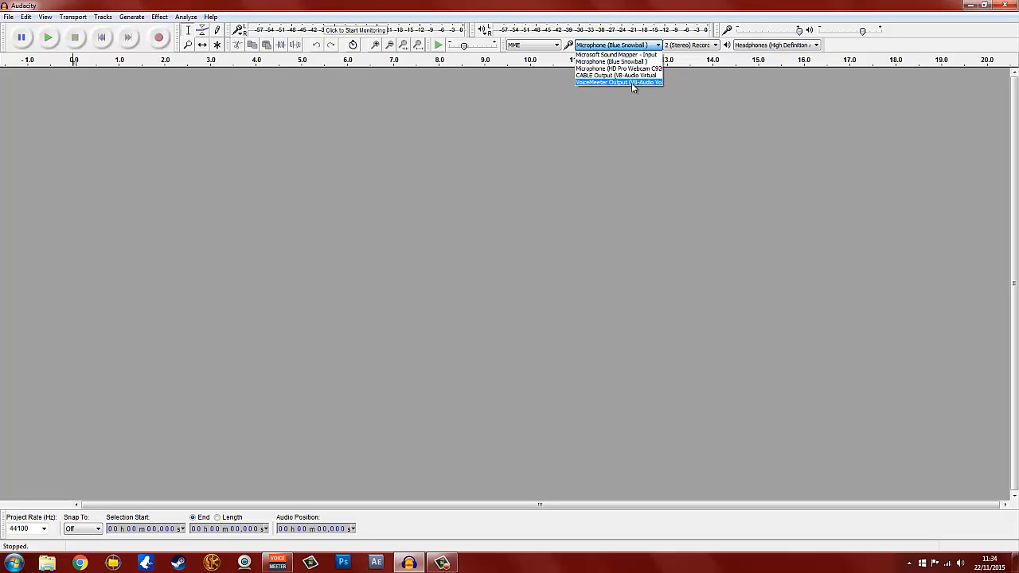
{"action": "mouse_move", "coordinate": [653, 86]}
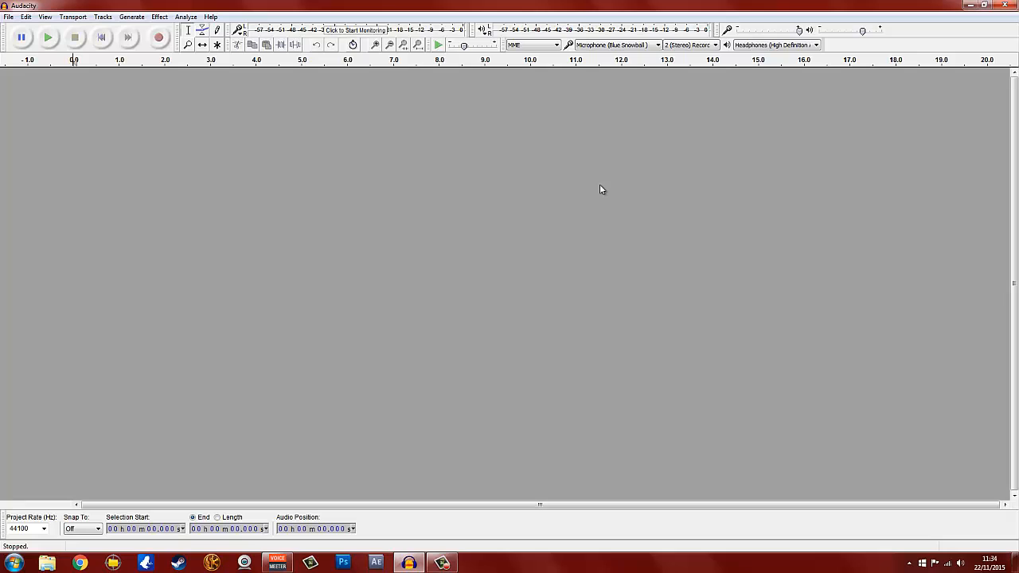
{"action": "mouse_move", "coordinate": [595, 299]}
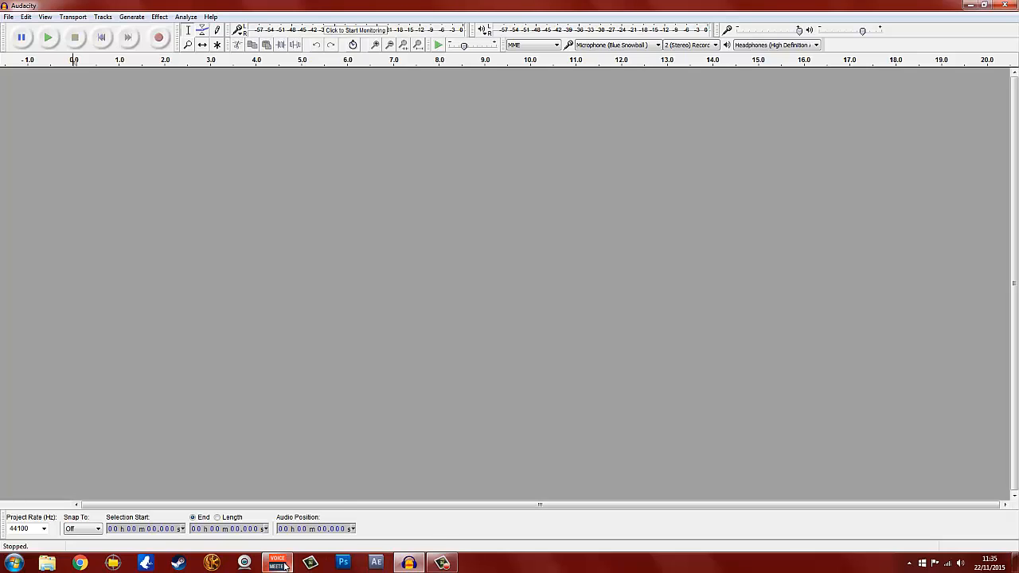
{"action": "mouse_move", "coordinate": [281, 562]}
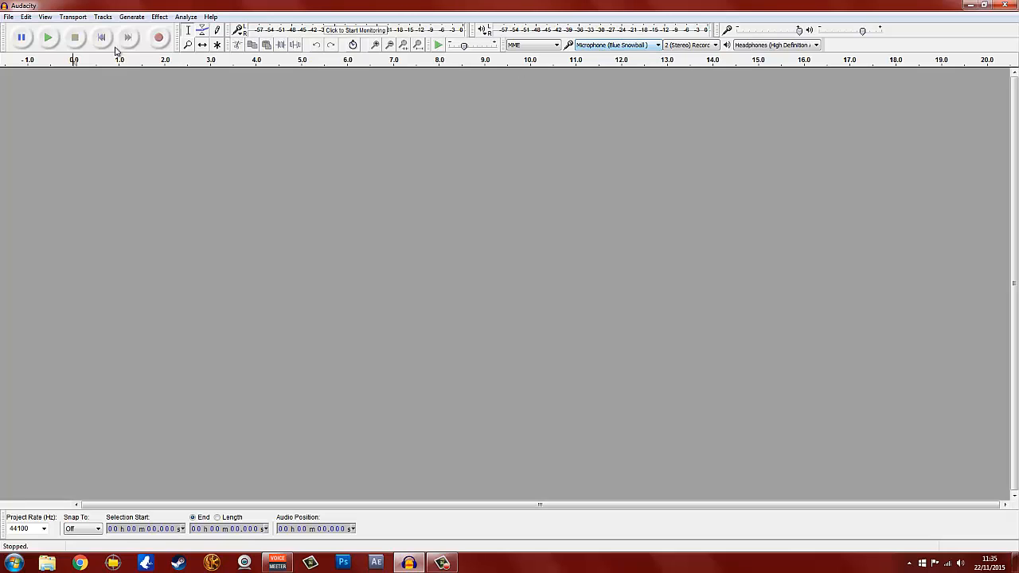
{"action": "mouse_move", "coordinate": [159, 36]}
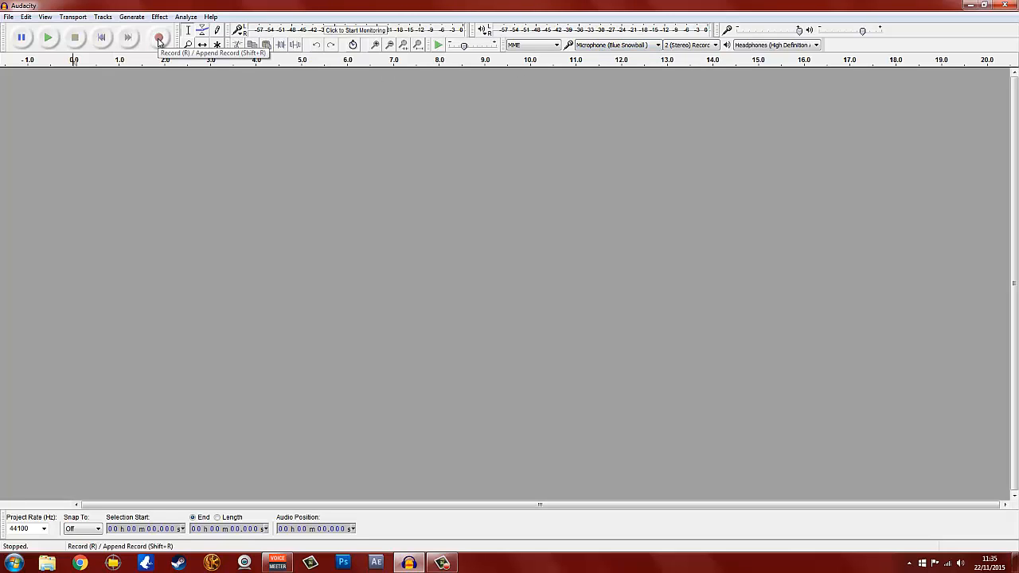
- Record a short stereo test clip, play it back, then close Audacity
{"action": "left_click", "coordinate": [158, 38]}
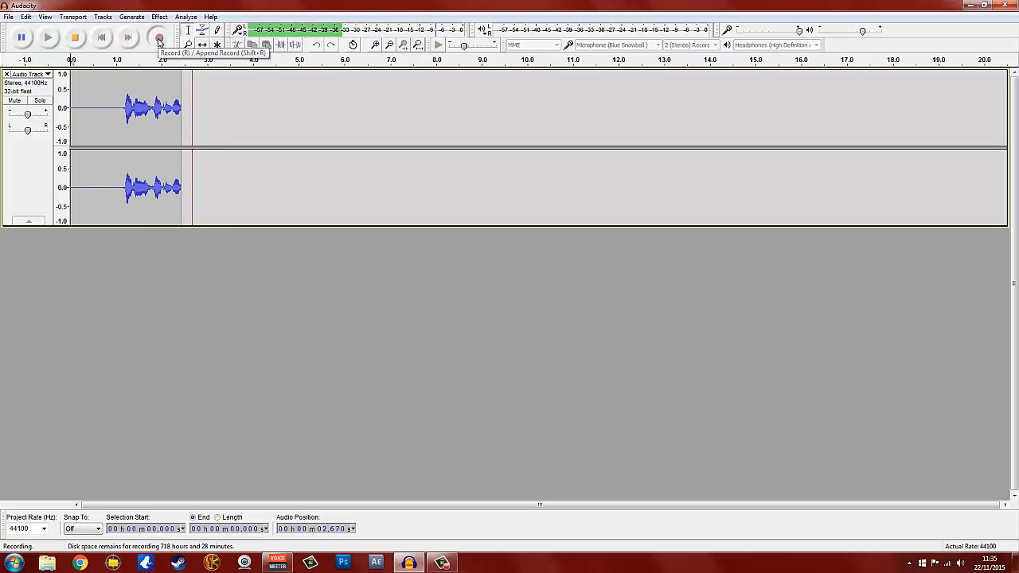
{"action": "left_click", "coordinate": [76, 39]}
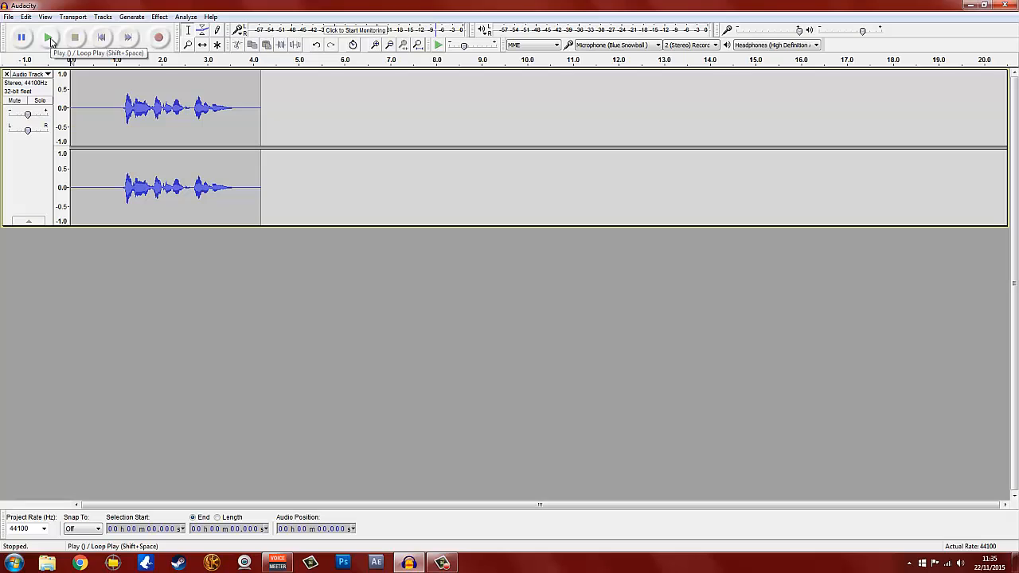
{"action": "left_click", "coordinate": [50, 39]}
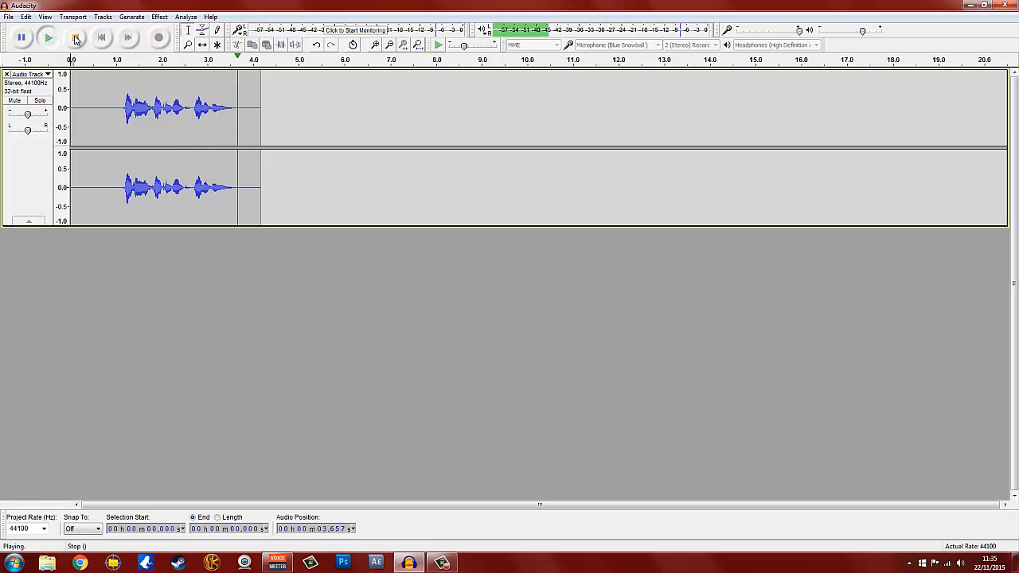
{"action": "left_click", "coordinate": [76, 39]}
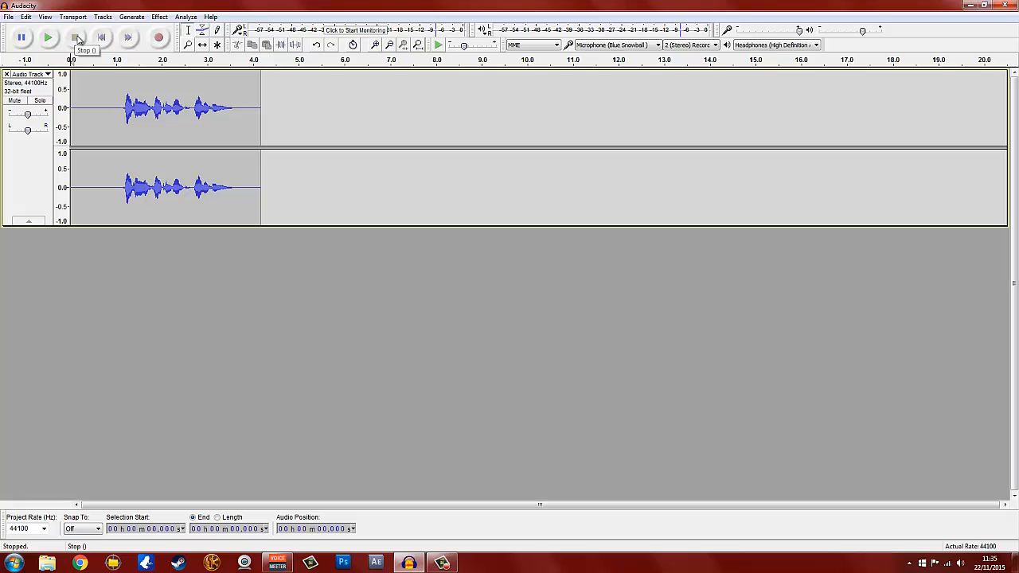
{"action": "left_click", "coordinate": [51, 38]}
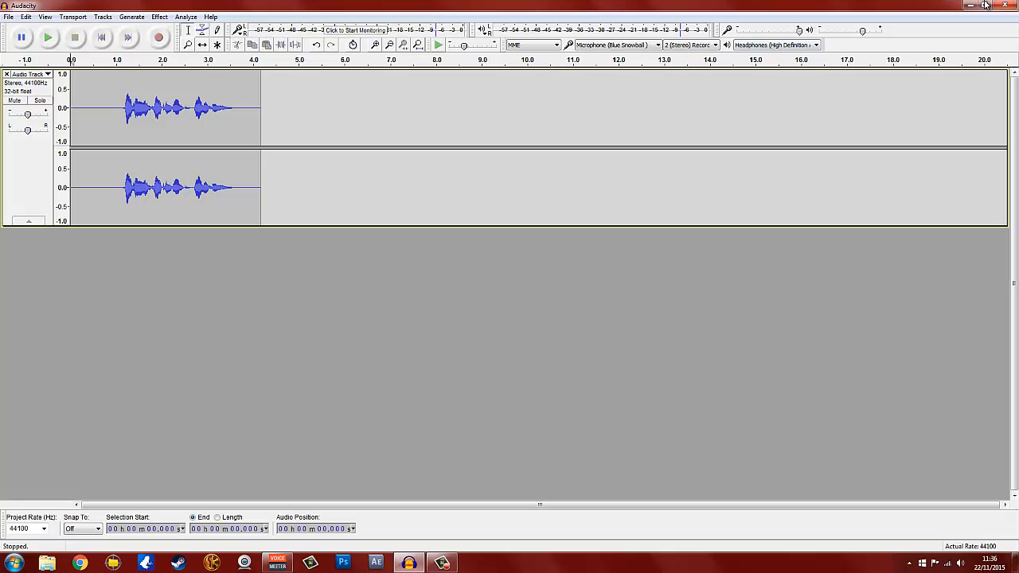
{"action": "left_click", "coordinate": [1007, 7]}
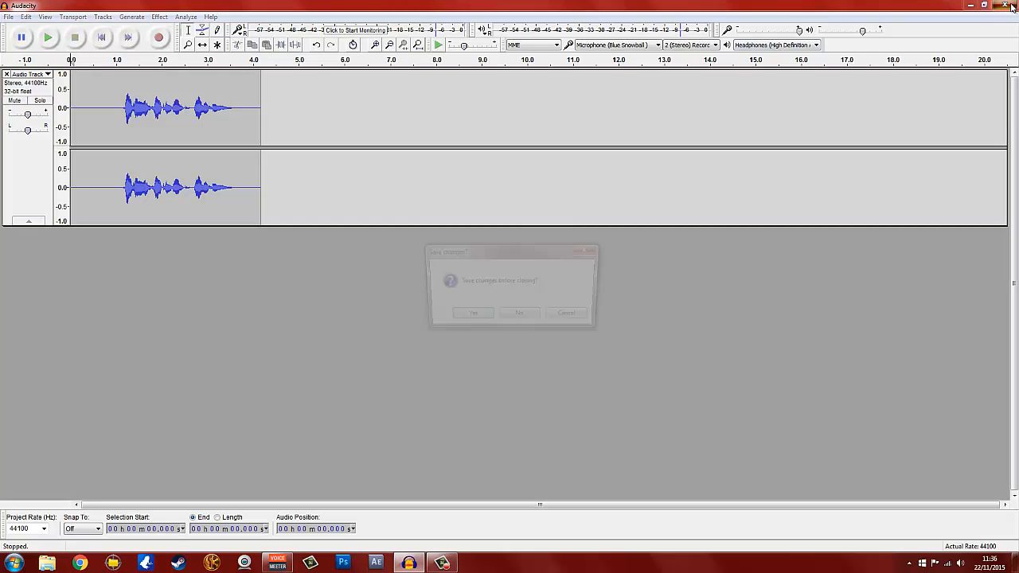